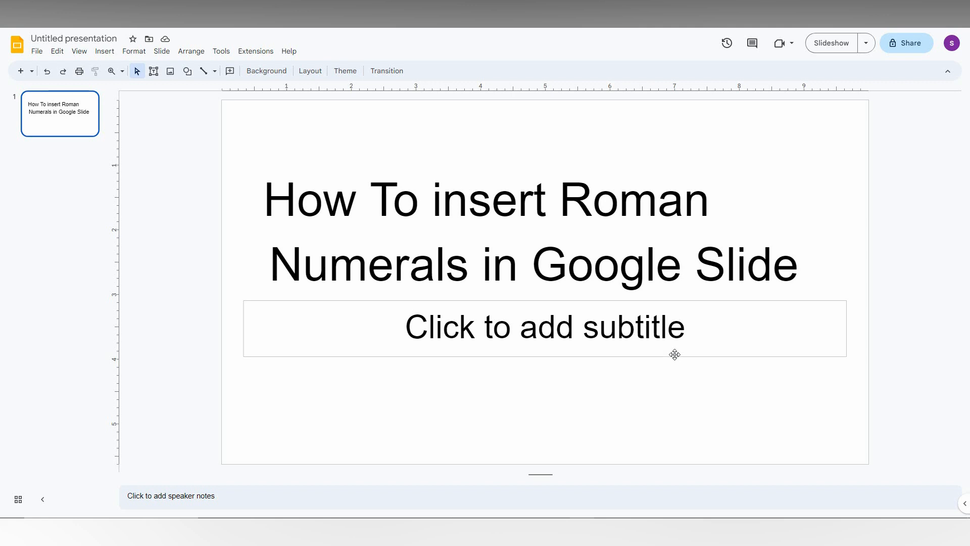
pyautogui.moveTo(502, 328)
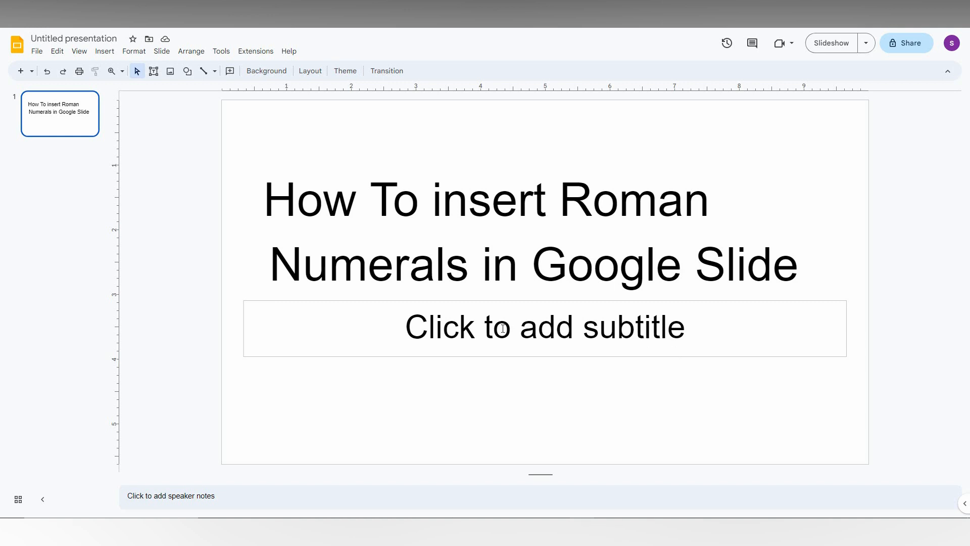
# - Open the Insert menu above the title slide's empty subtitle placeholder
pyautogui.click(105, 51)
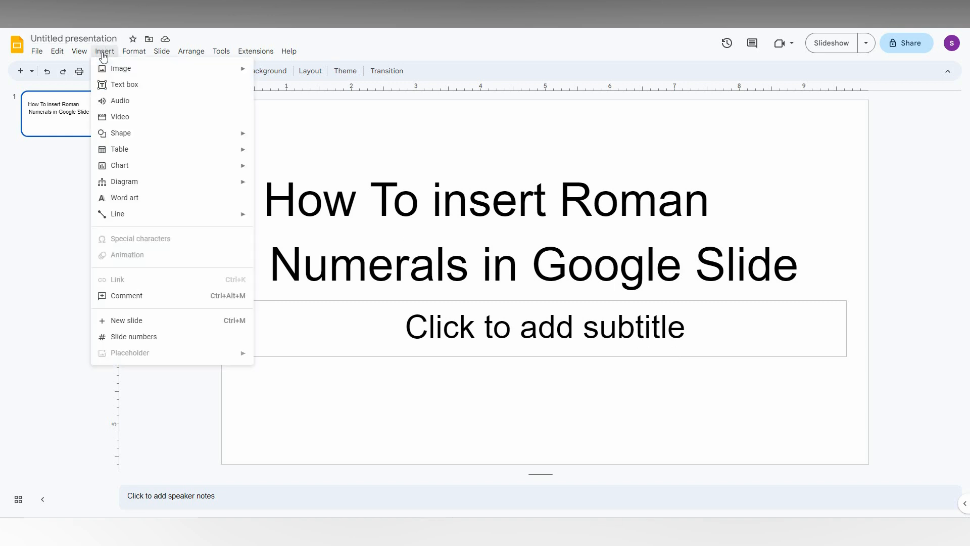
pyautogui.moveTo(139, 246)
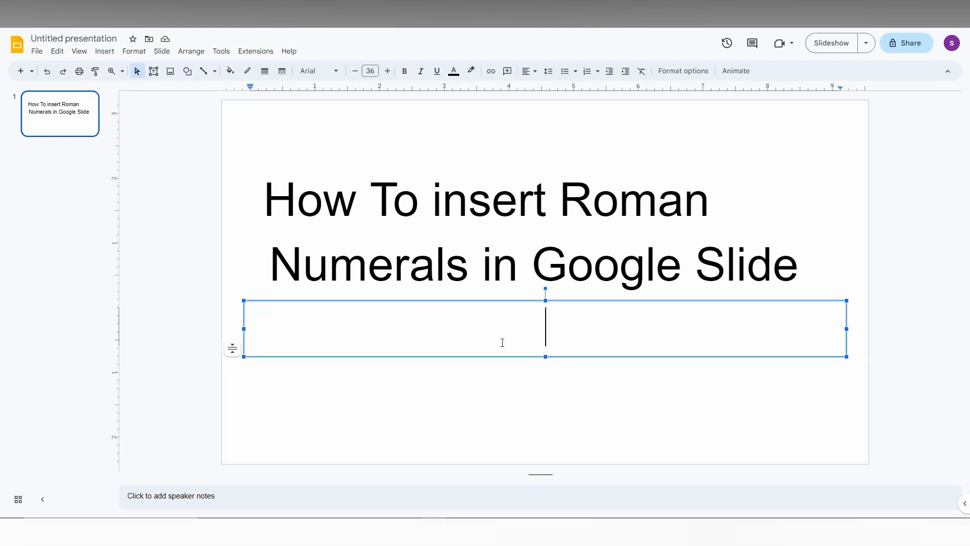
# - Open the Insert special characters dialog and focus its search box
pyautogui.click(104, 50)
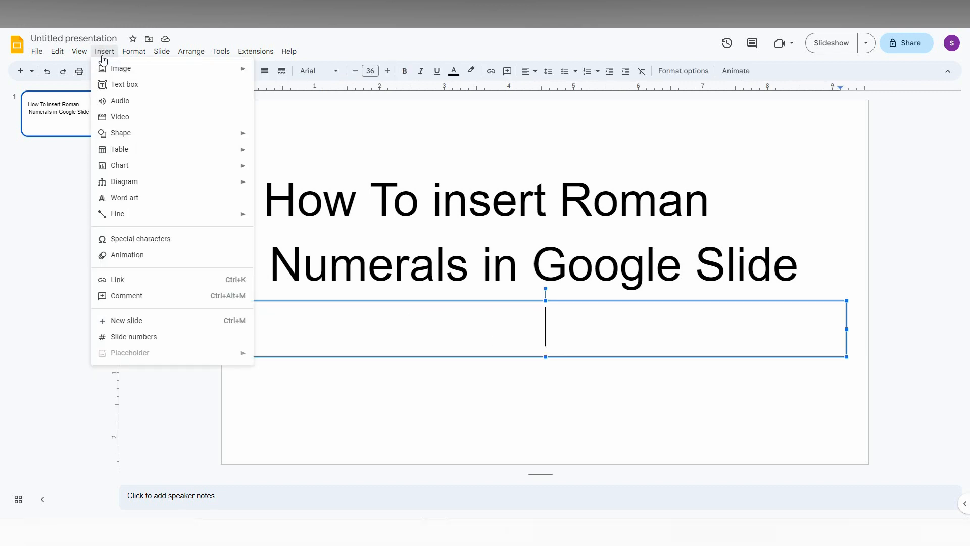
pyautogui.click(141, 238)
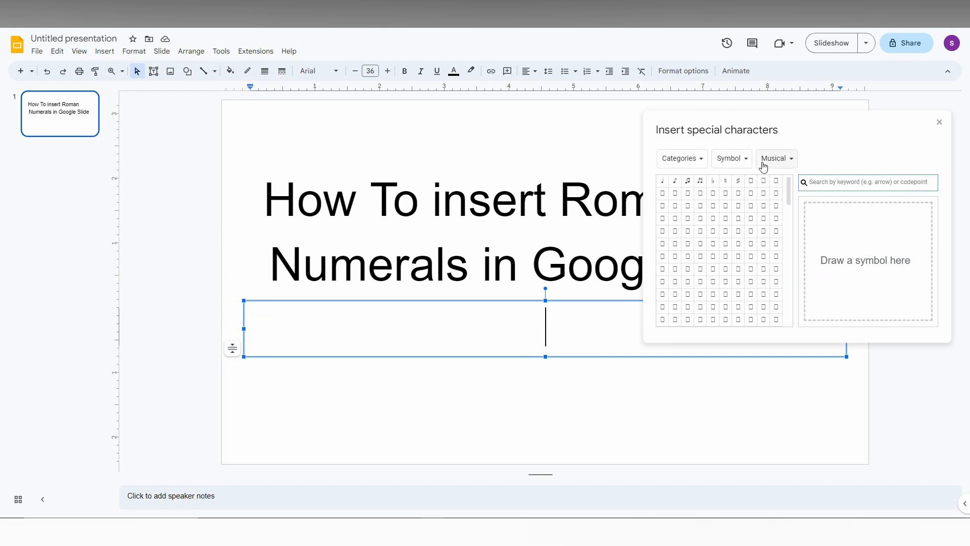
pyautogui.click(774, 157)
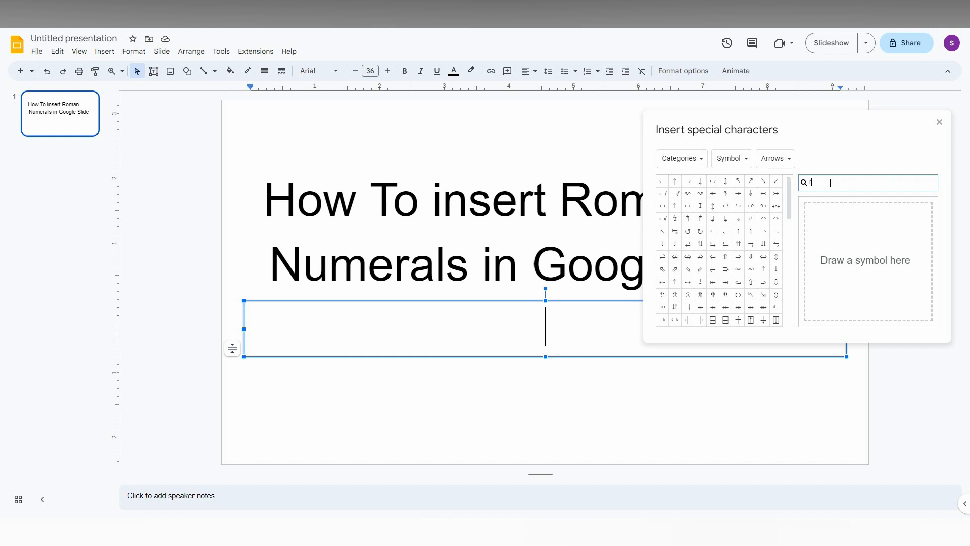
# - Search 'roman' and insert five Roman numeral characters, starting with III, into the subtitle
pyautogui.write('roman')
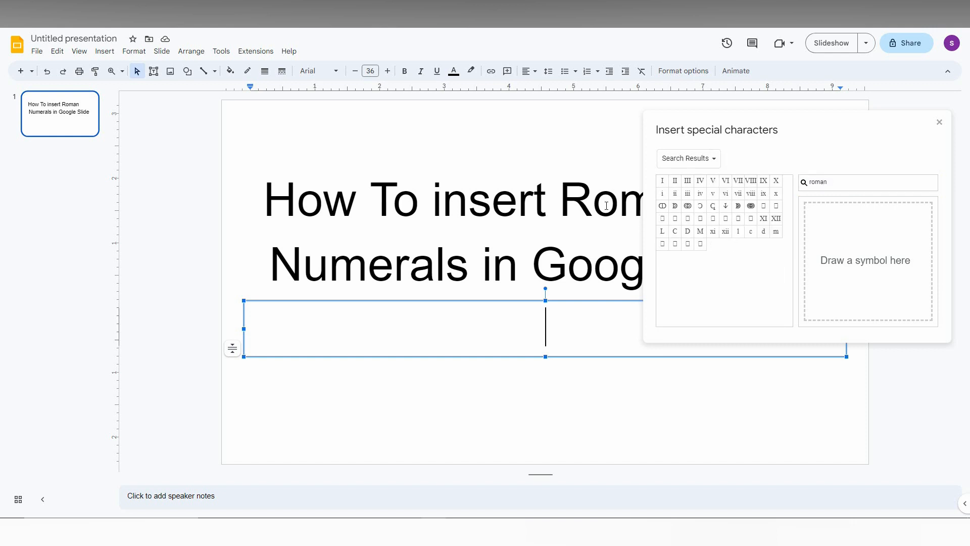
pyautogui.click(687, 180)
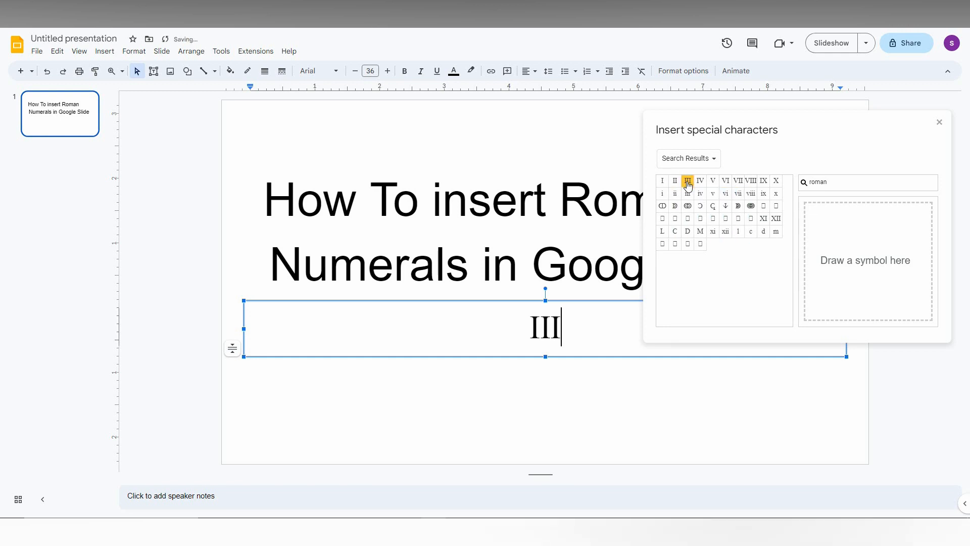
pyautogui.click(711, 180)
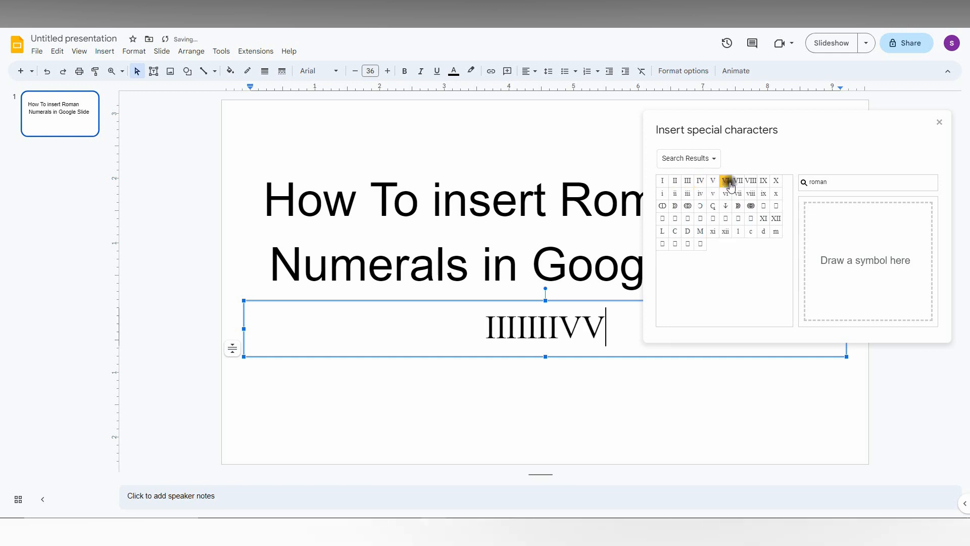
pyautogui.click(775, 180)
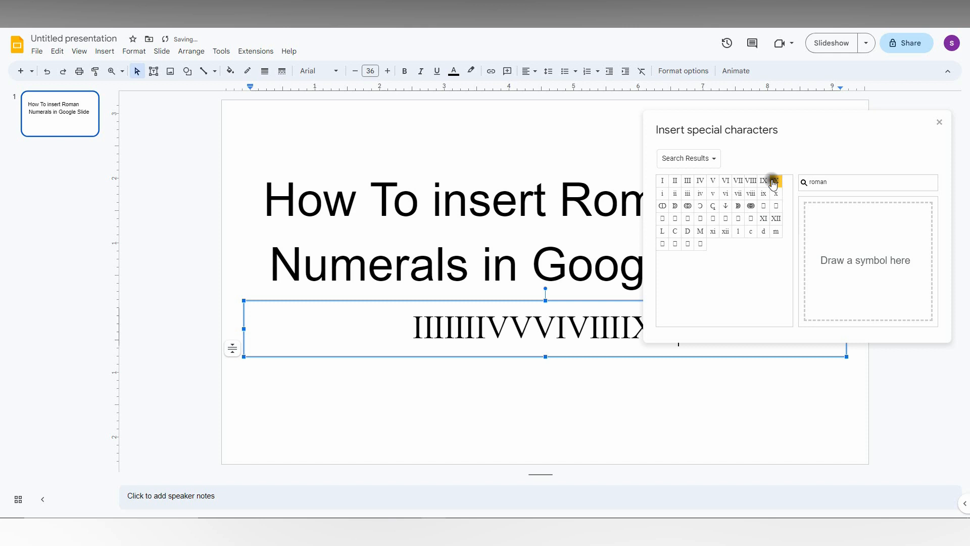
pyautogui.click(686, 180)
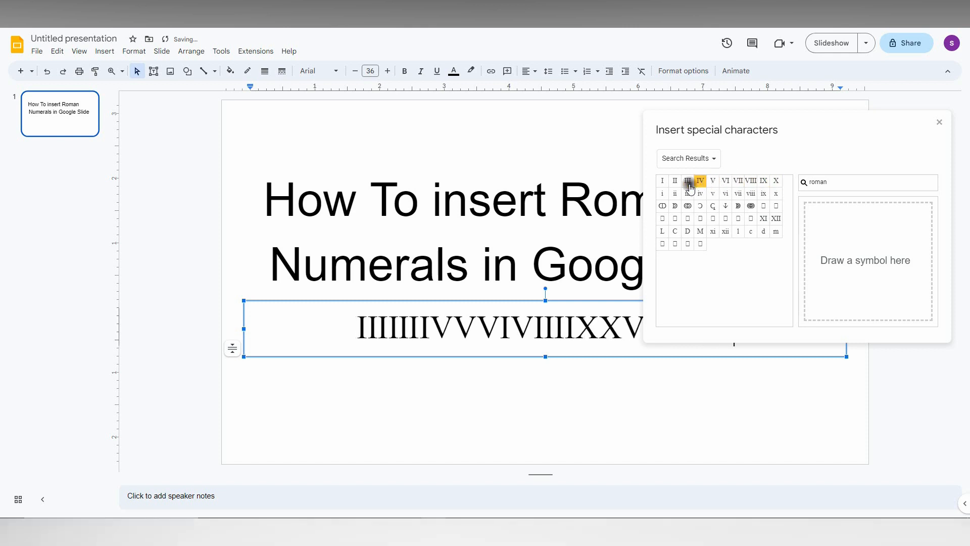
pyautogui.click(711, 180)
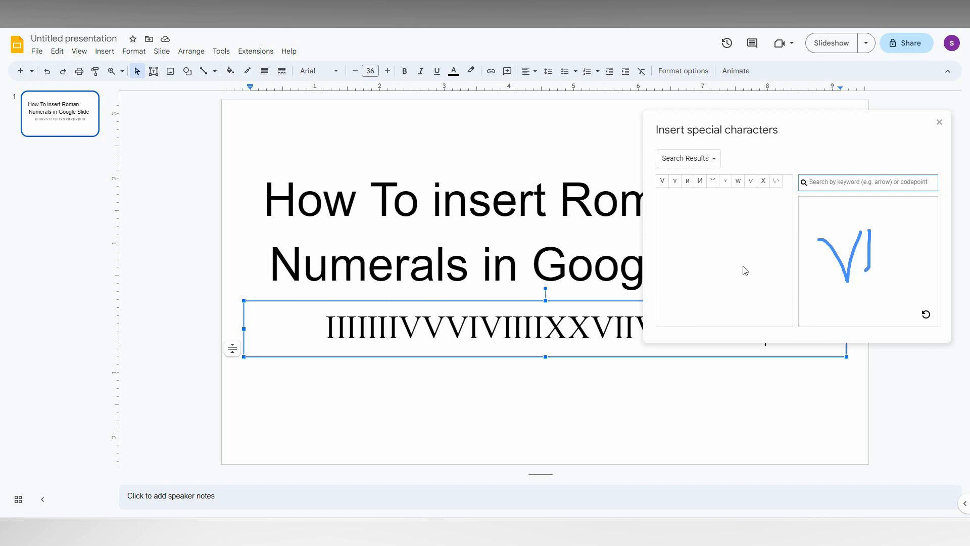
pyautogui.moveTo(926, 317)
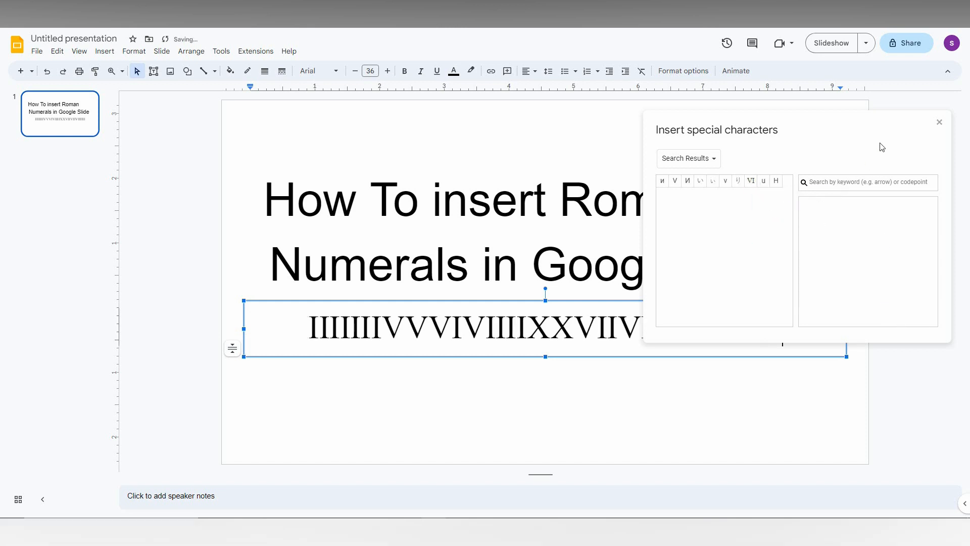
# - Dismiss the special characters dialog and deselect to view the finished slide
pyautogui.click(938, 121)
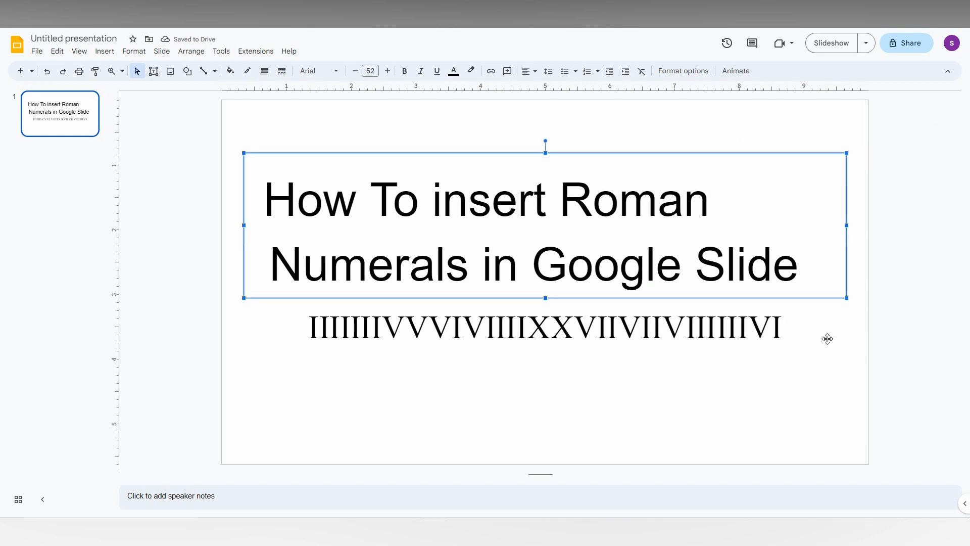
pyautogui.click(801, 414)
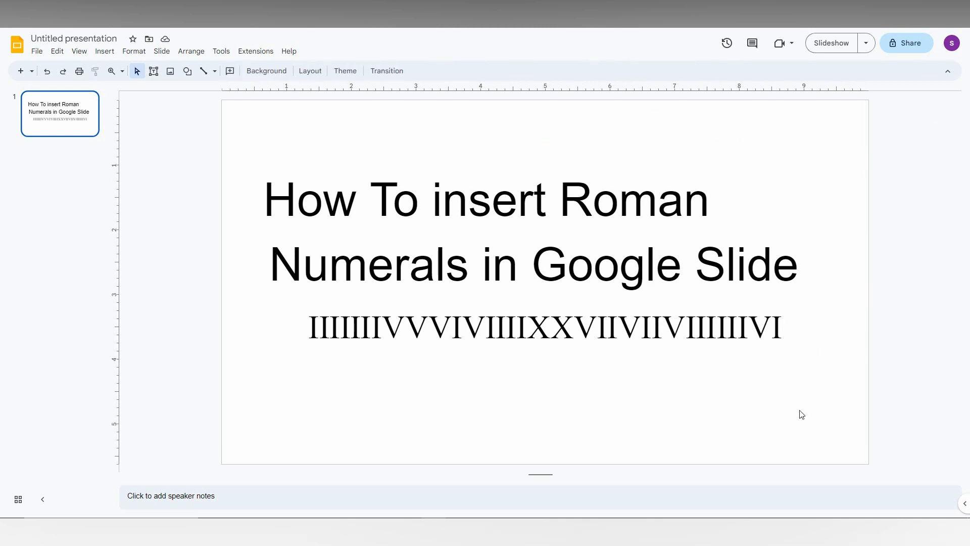